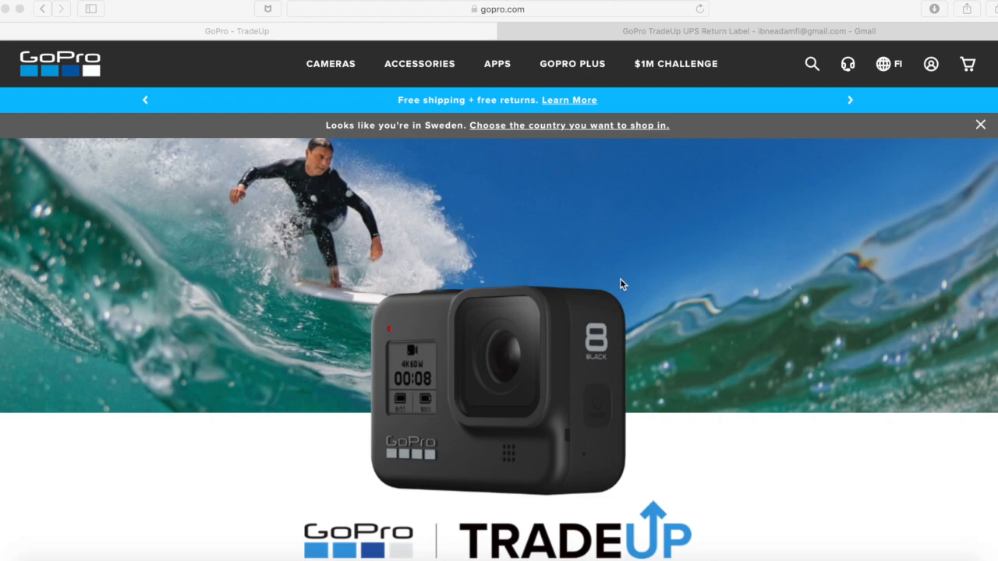
# Scroll the TradeUp page to the HERO8 Black selection and the Checkout section.
pyautogui.scroll(-3)
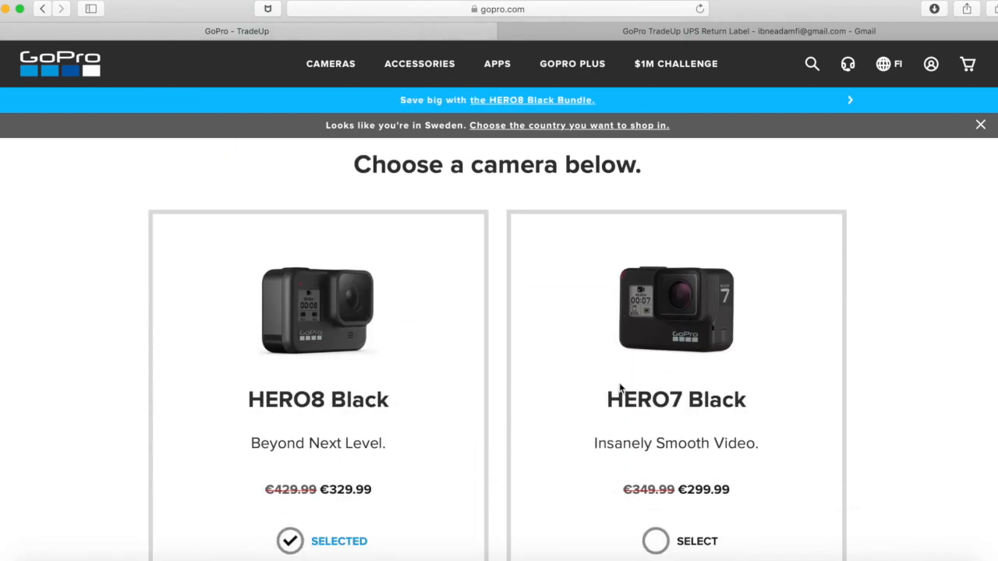
pyautogui.scroll(-3)
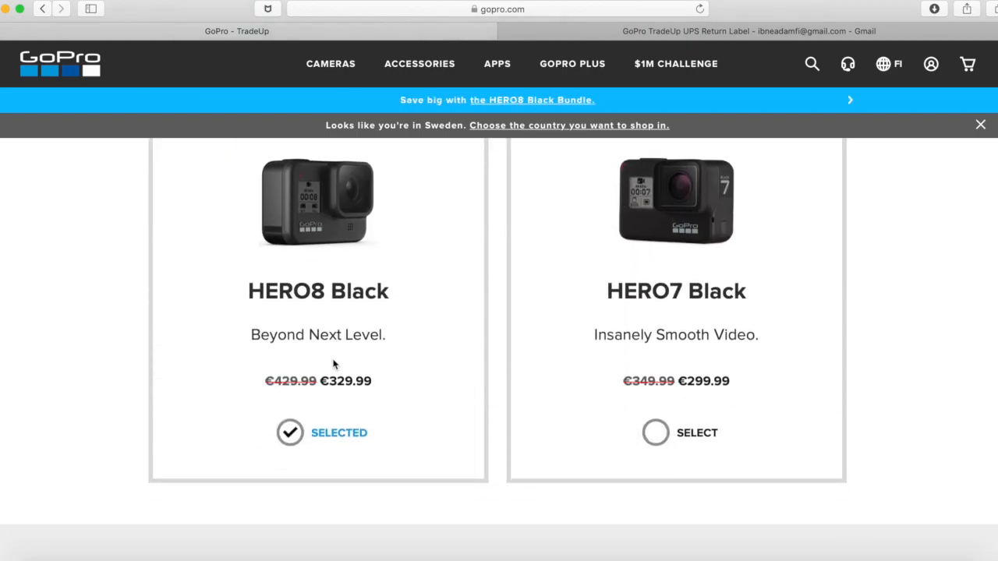
pyautogui.moveTo(312, 406)
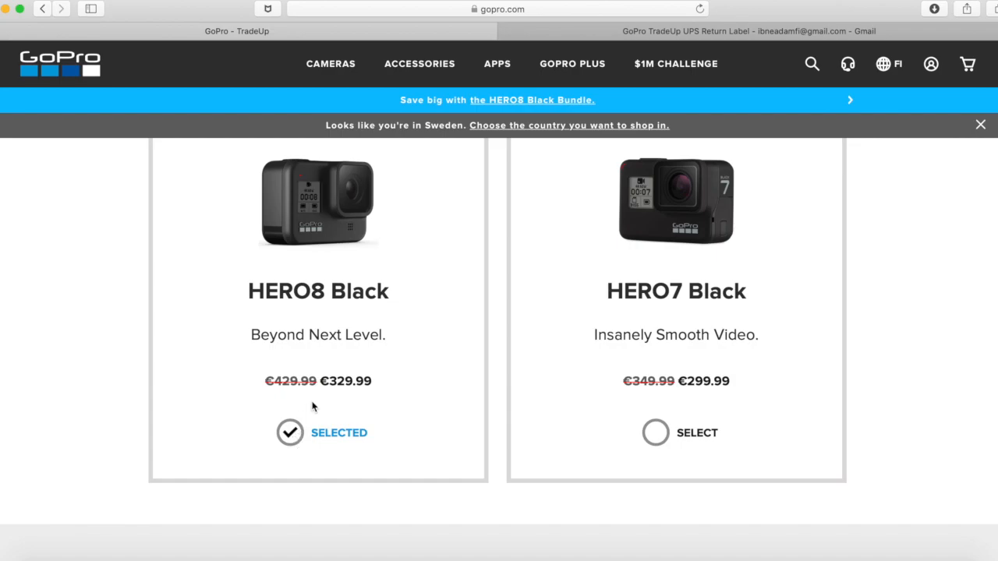
pyautogui.moveTo(321, 380)
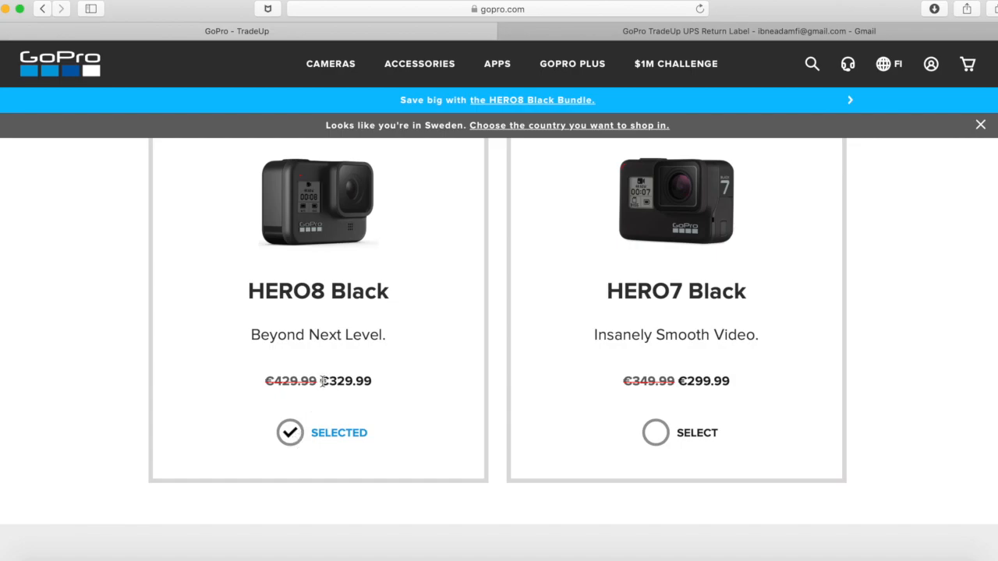
pyautogui.moveTo(655, 303)
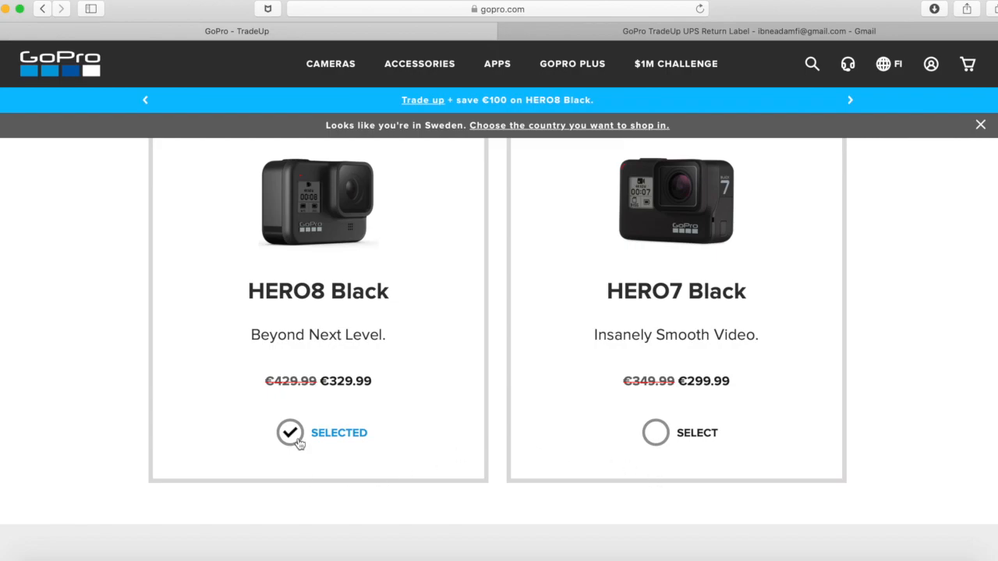
pyautogui.moveTo(643, 371)
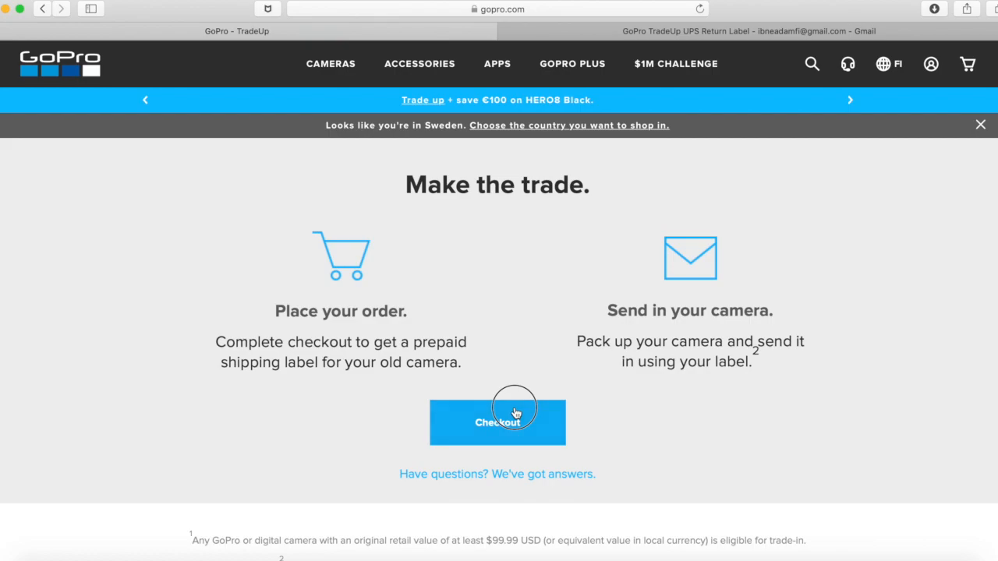
# Start checkout so the cart holds one HERO8 Black TradeUp order at €329.99.
pyautogui.click(498, 421)
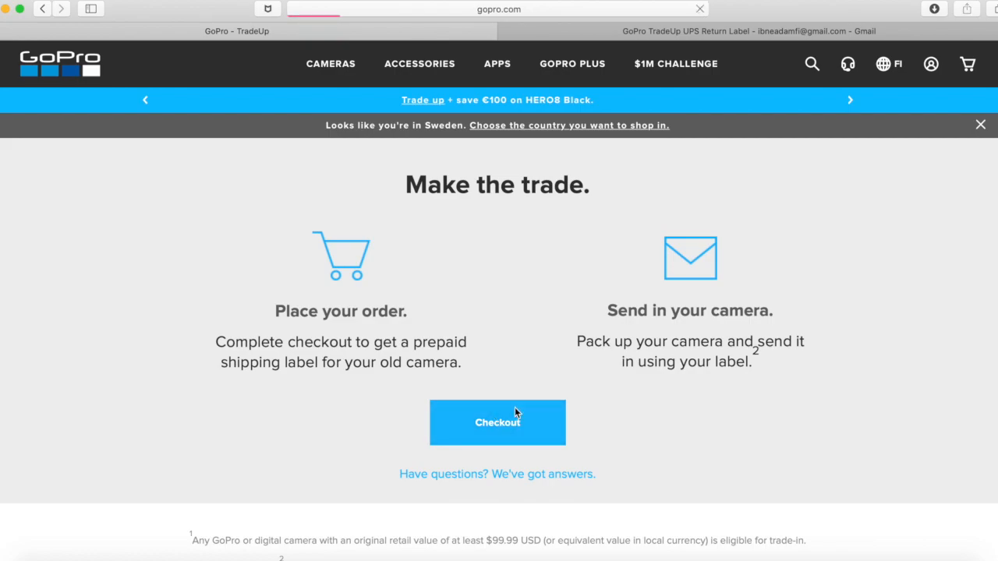
pyautogui.click(497, 421)
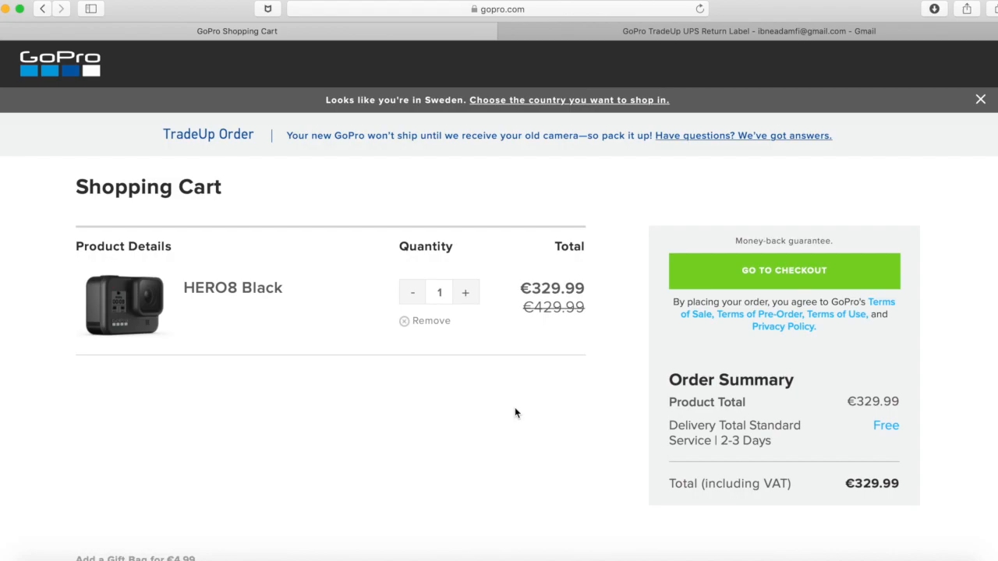
pyautogui.moveTo(717, 297)
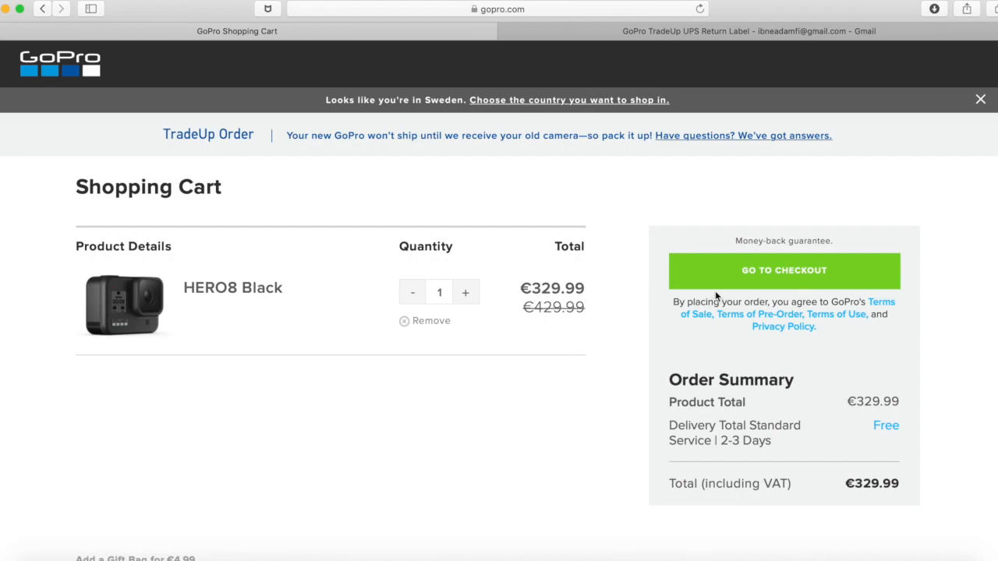
pyautogui.scroll(-3)
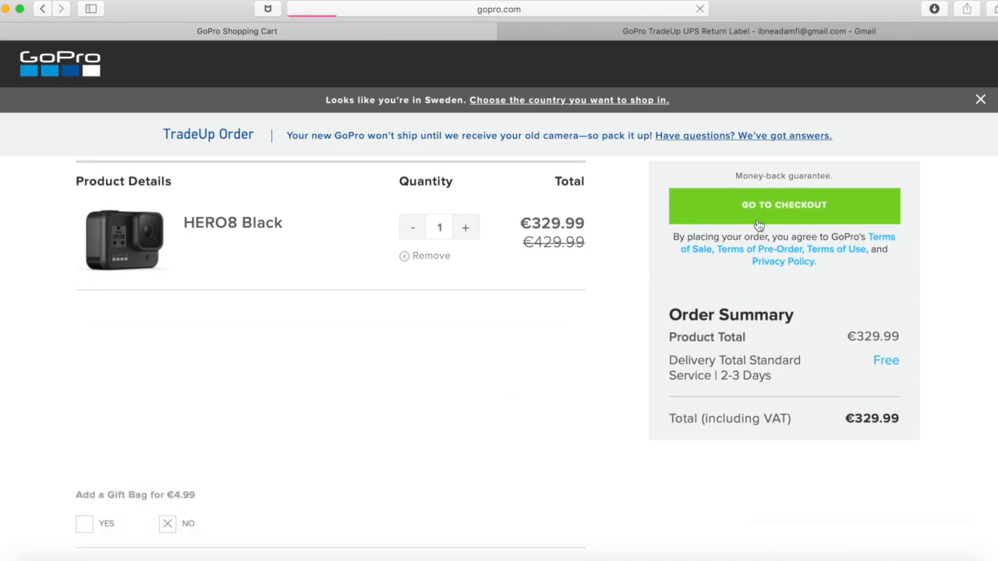
# Proceed from the cart to the checkout form with shipping, billing, payment and review sections.
pyautogui.click(783, 204)
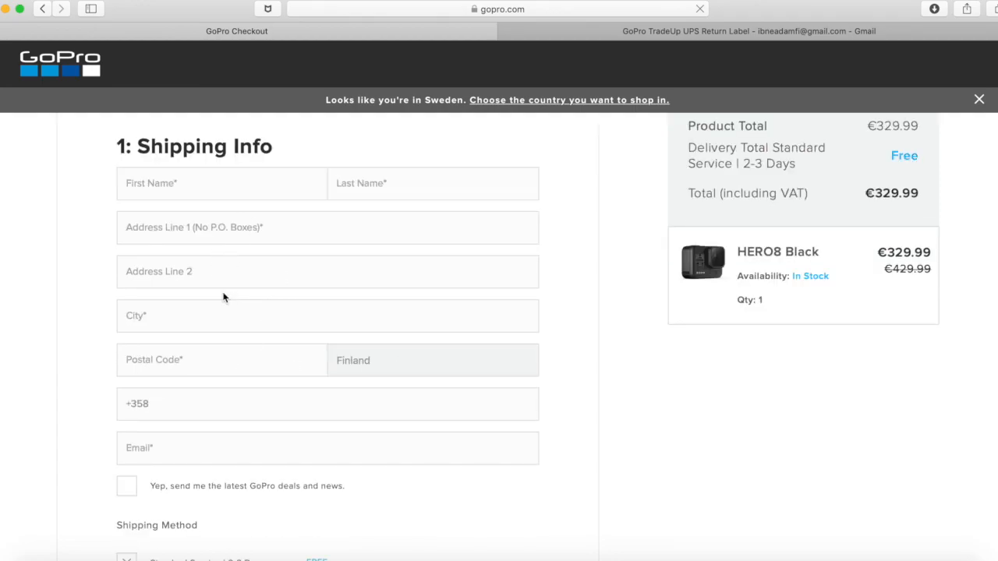
pyautogui.moveTo(240, 256)
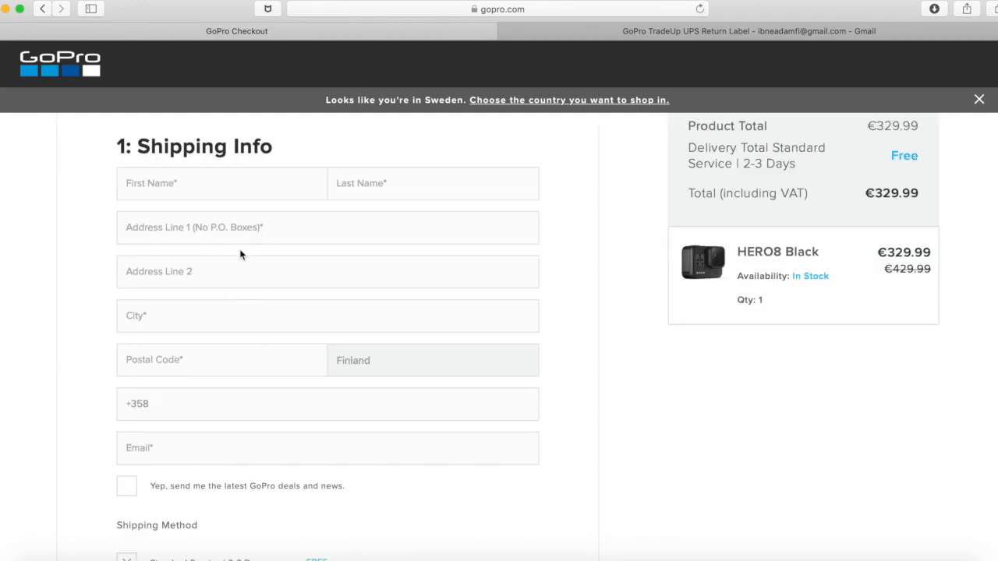
pyautogui.moveTo(290, 260)
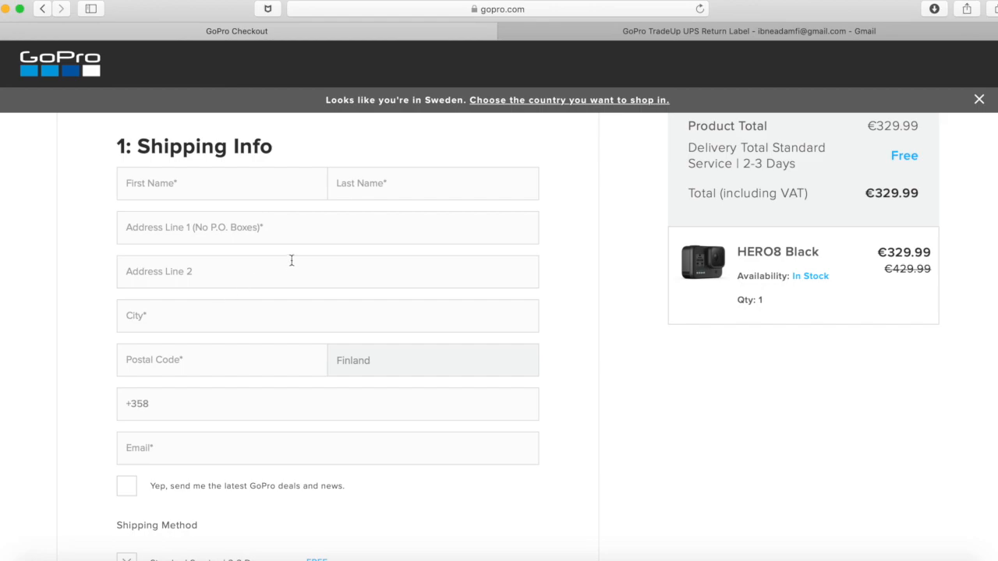
pyautogui.moveTo(139, 331)
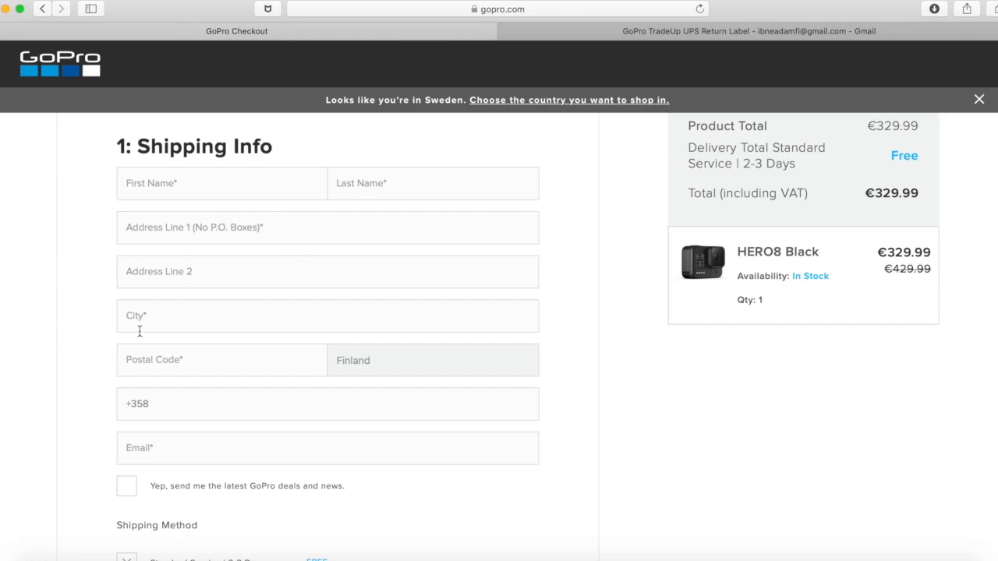
pyautogui.scroll(-3)
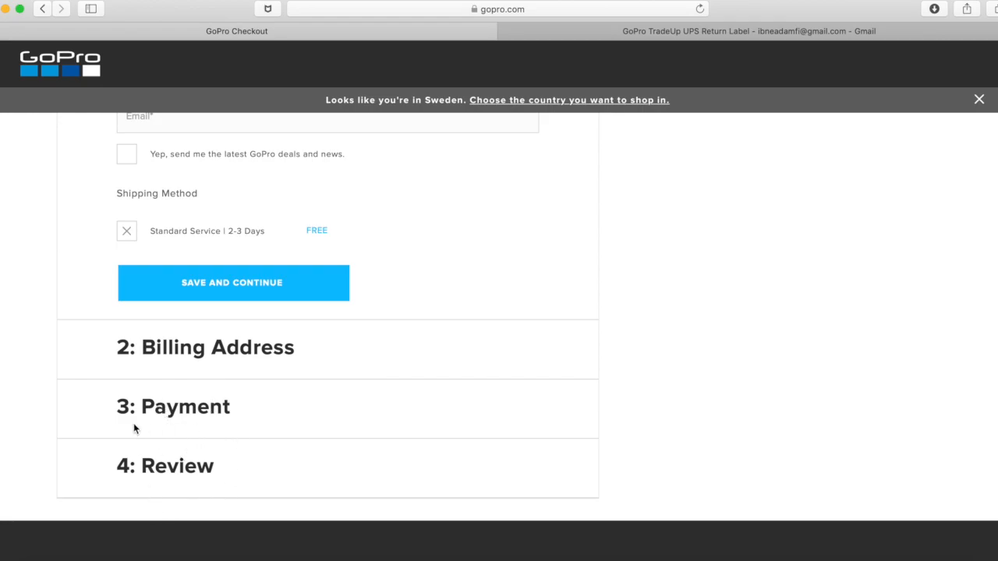
pyautogui.moveTo(562, 391)
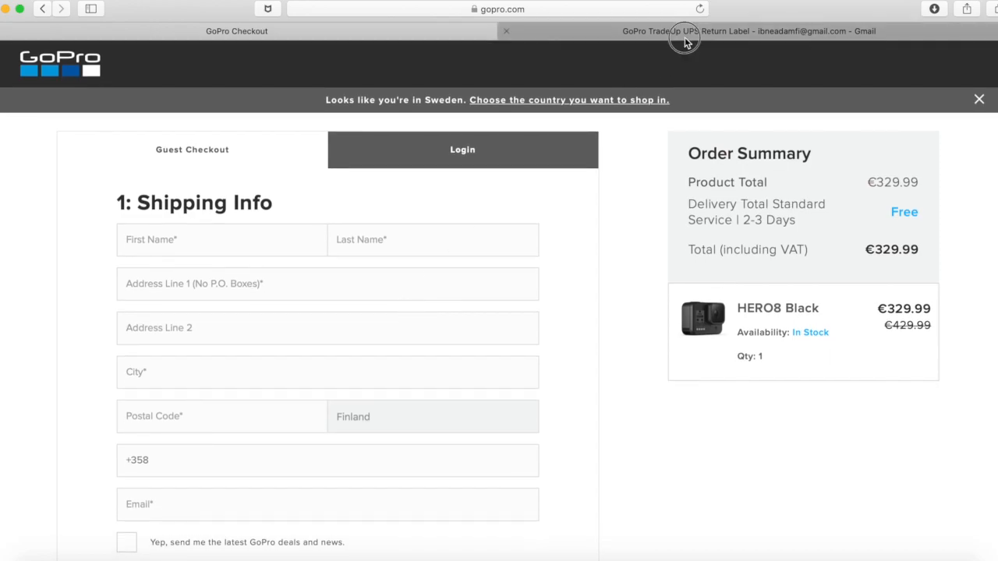
# Switch to the GoPro TradeUp UPS Return Label email and read down to ShippingLabel.png.
pyautogui.click(749, 31)
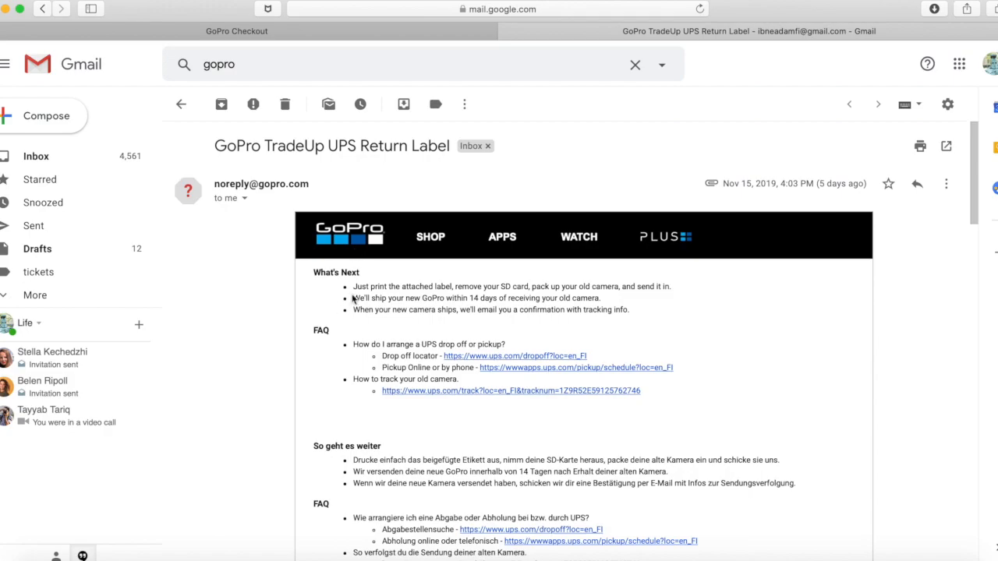
pyautogui.scroll(-3)
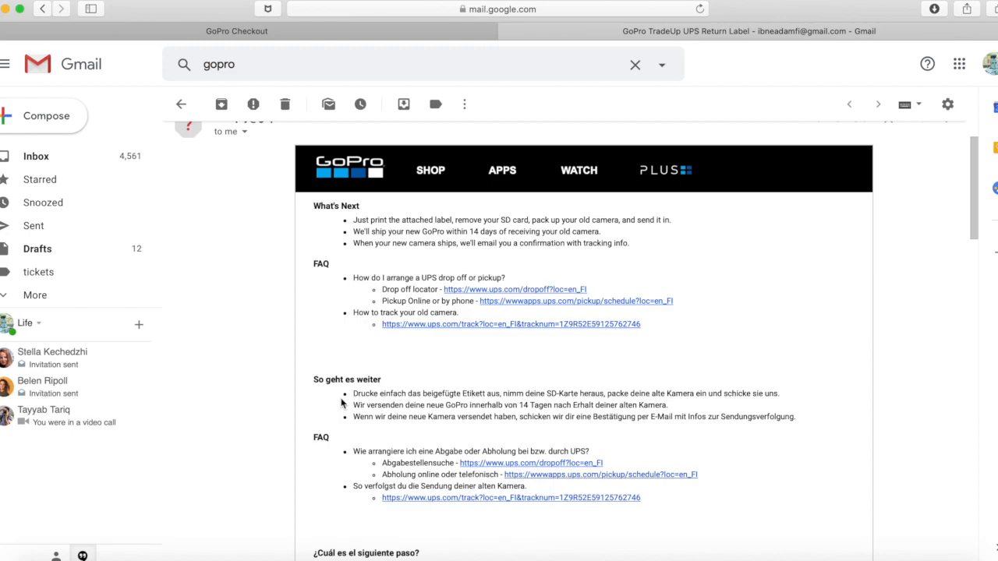
pyautogui.scroll(-3)
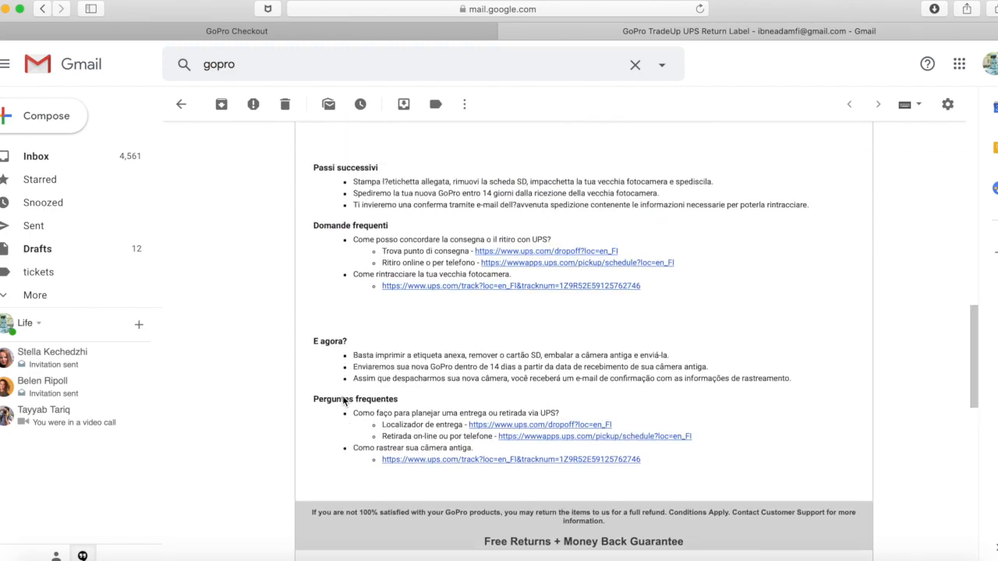
pyautogui.scroll(-3)
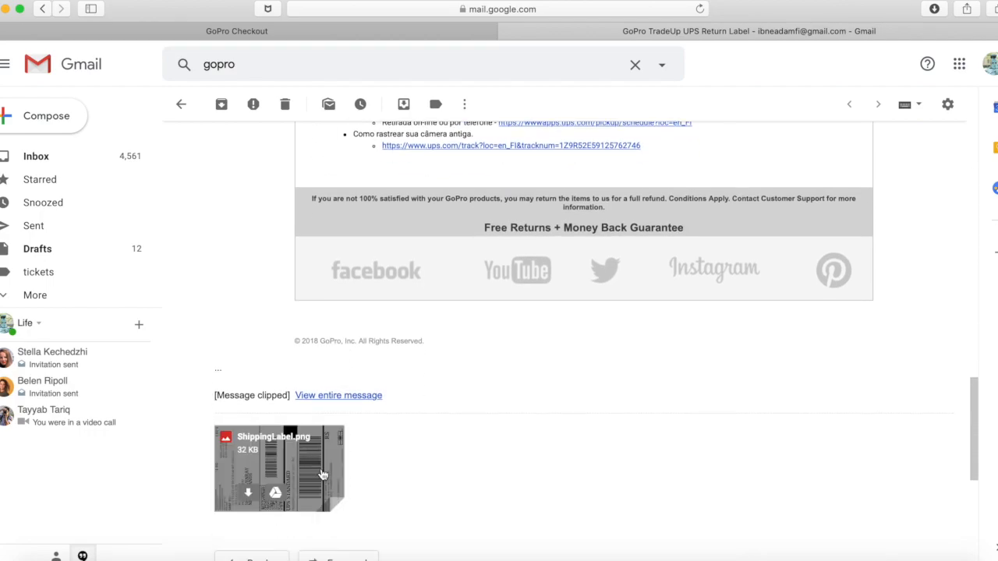
pyautogui.moveTo(304, 474)
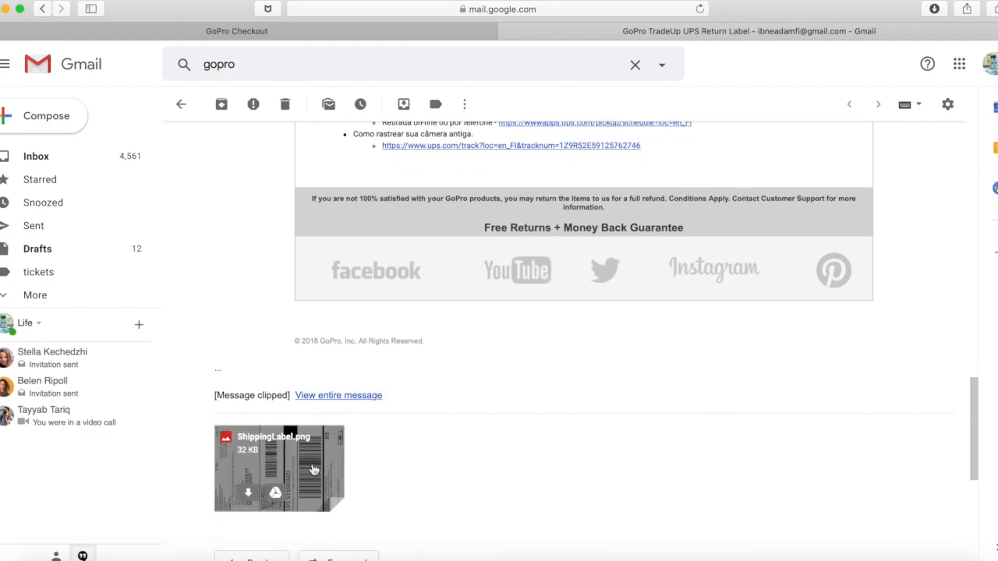
pyautogui.moveTo(318, 477)
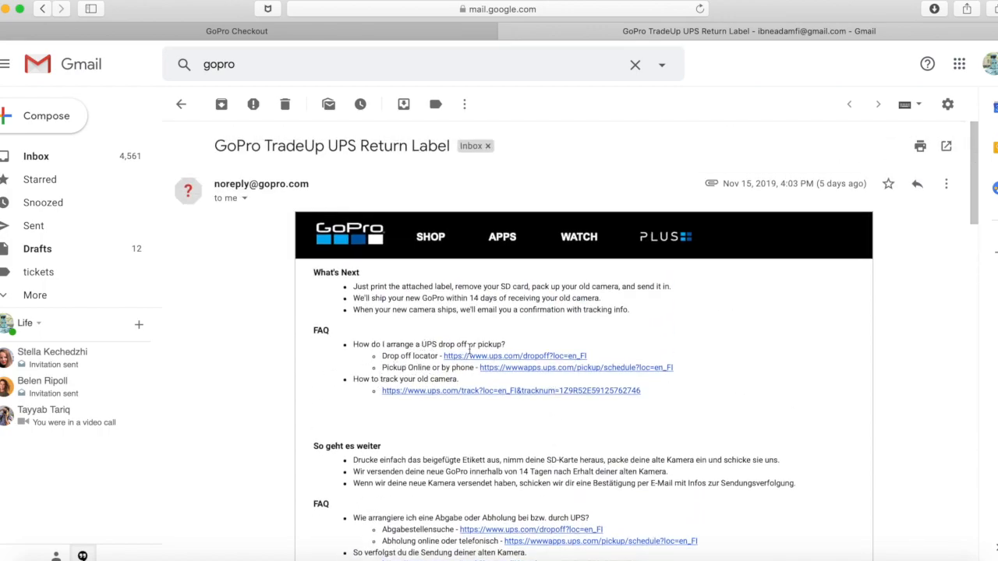
pyautogui.moveTo(421, 368)
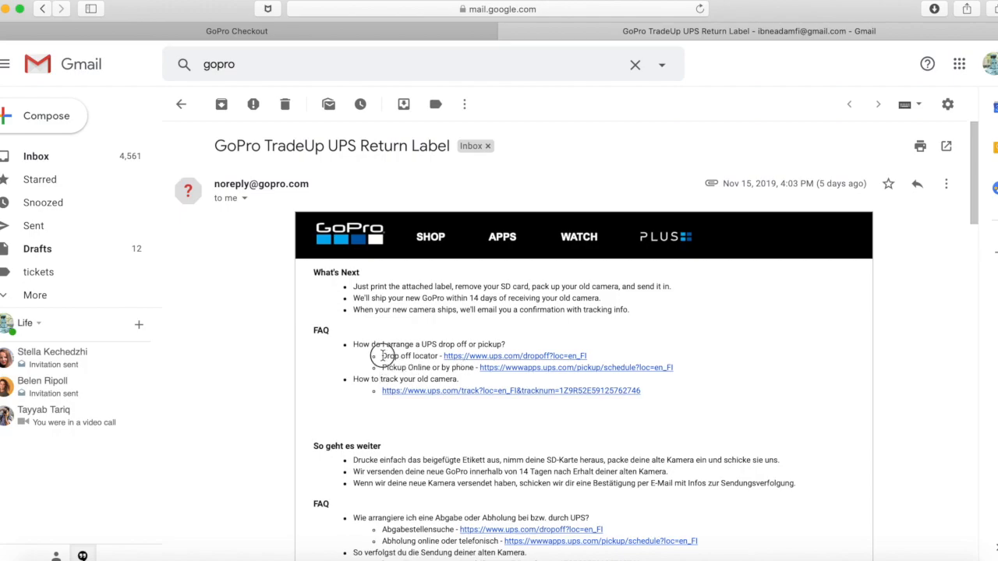
# Highlight the Drop off locator FAQ line and move to the UPS pickup link.
pyautogui.doubleClick(409, 356)
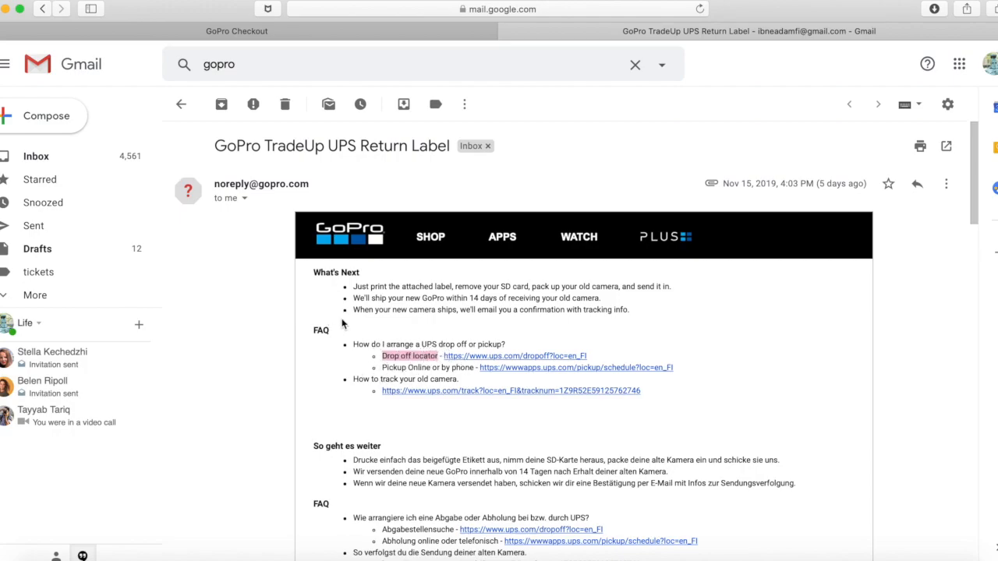
pyautogui.moveTo(565, 362)
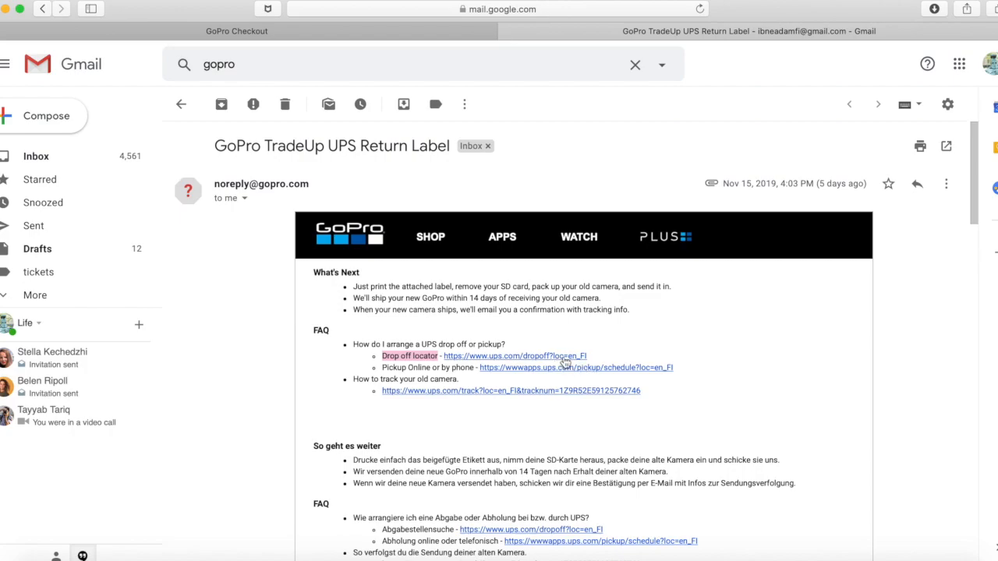
pyautogui.moveTo(720, 362)
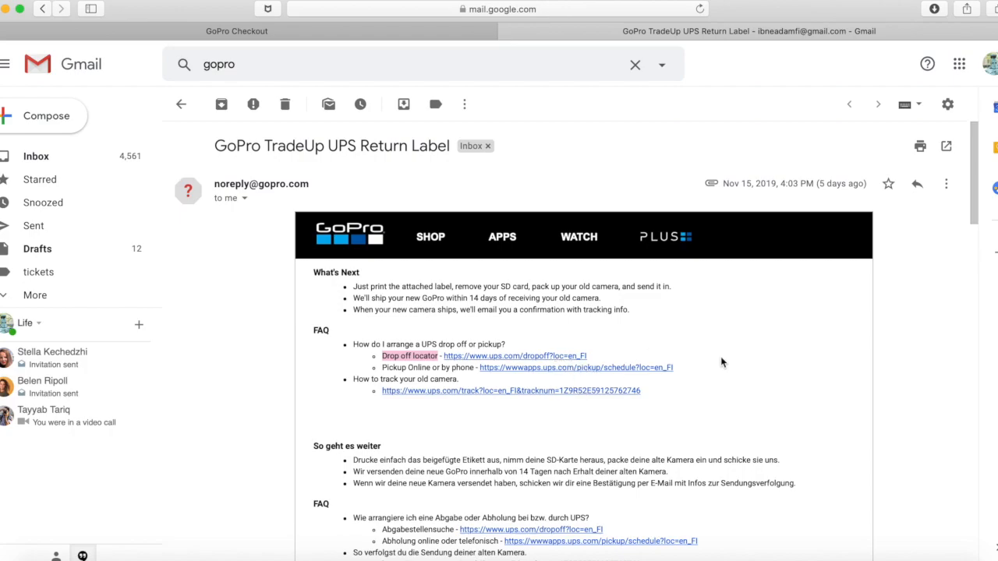
pyautogui.scroll(-3)
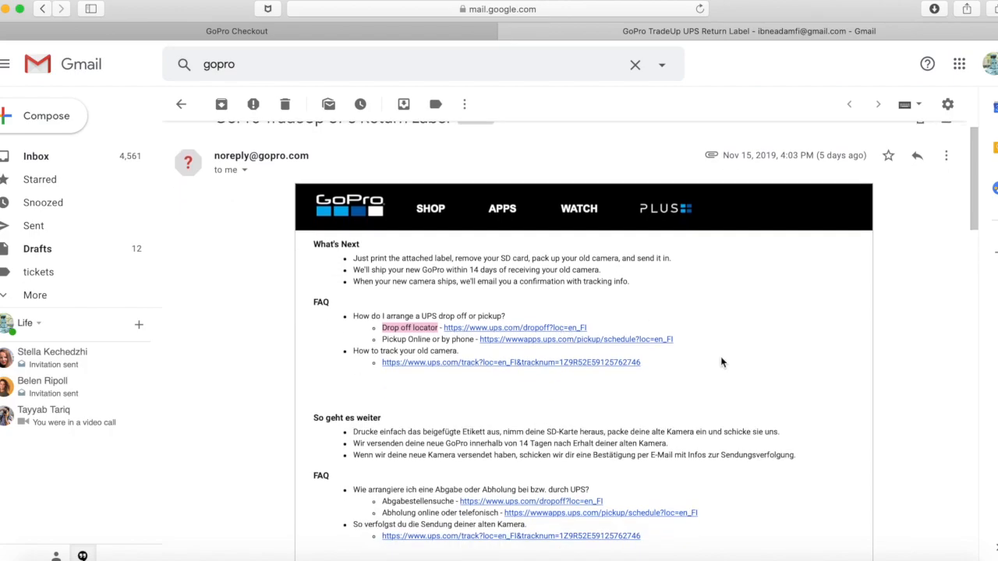
pyautogui.moveTo(677, 381)
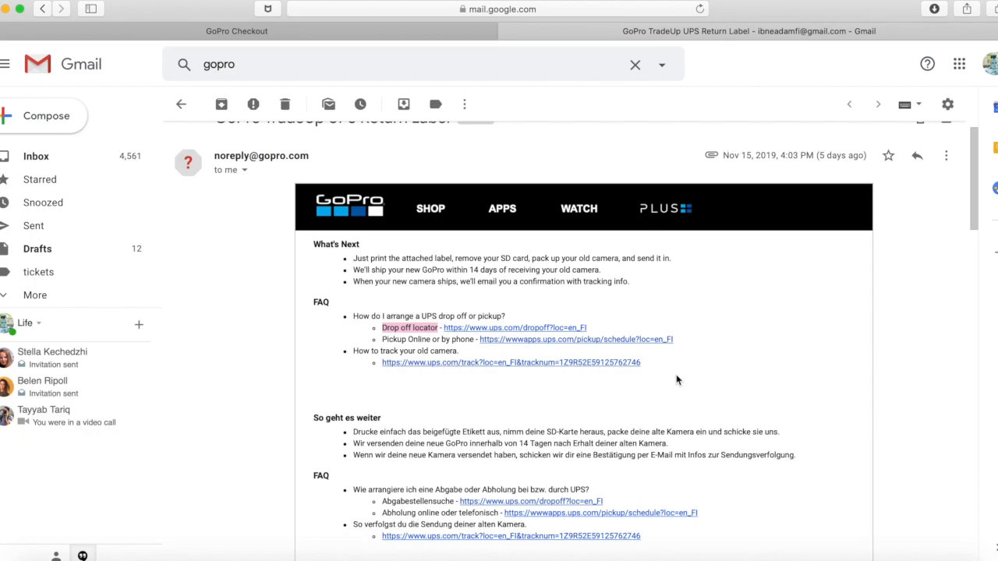
pyautogui.moveTo(586, 449)
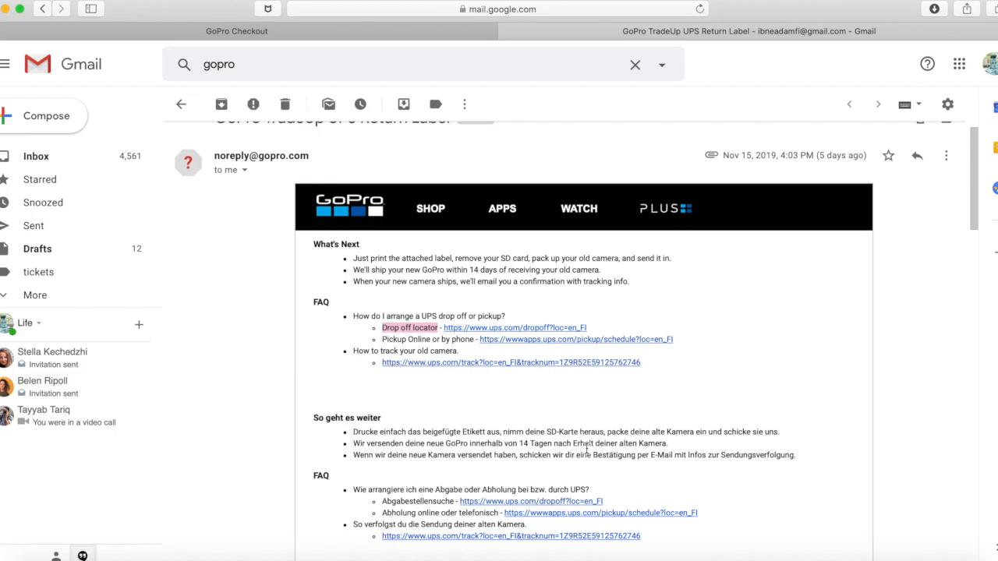
pyautogui.moveTo(601, 405)
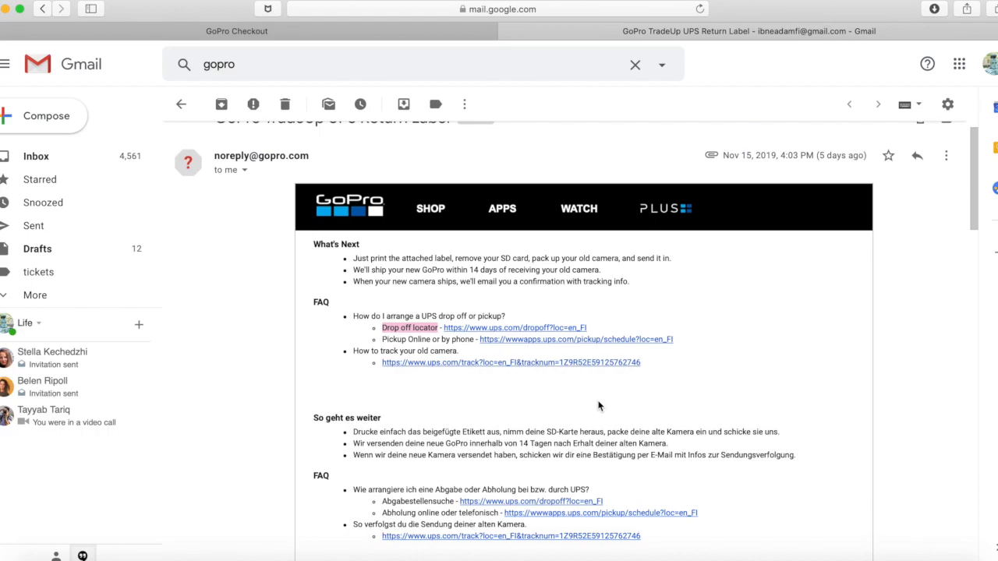
pyautogui.moveTo(655, 326)
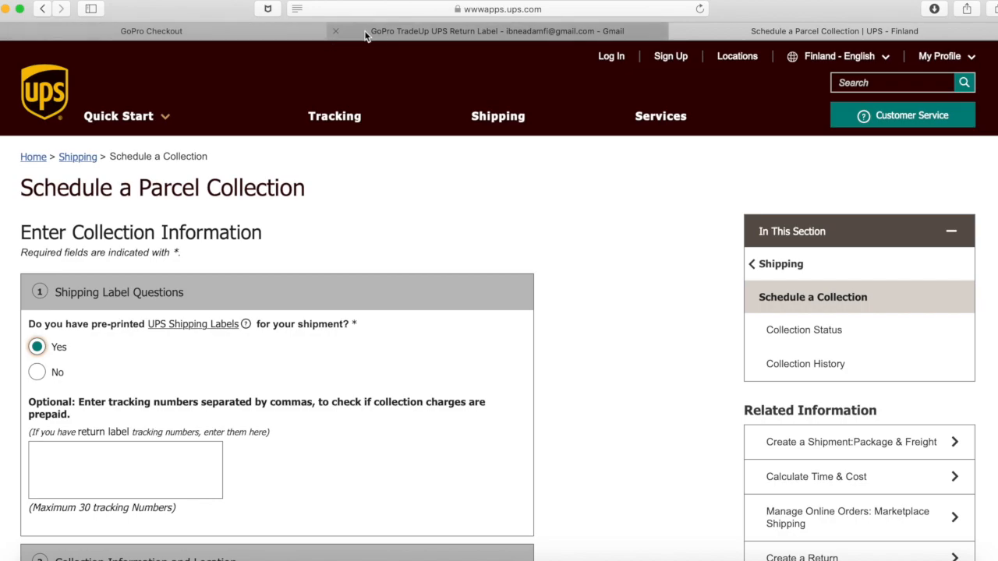
# Return to the GoPro Checkout browser tab from the UPS collection page.
pyautogui.click(151, 31)
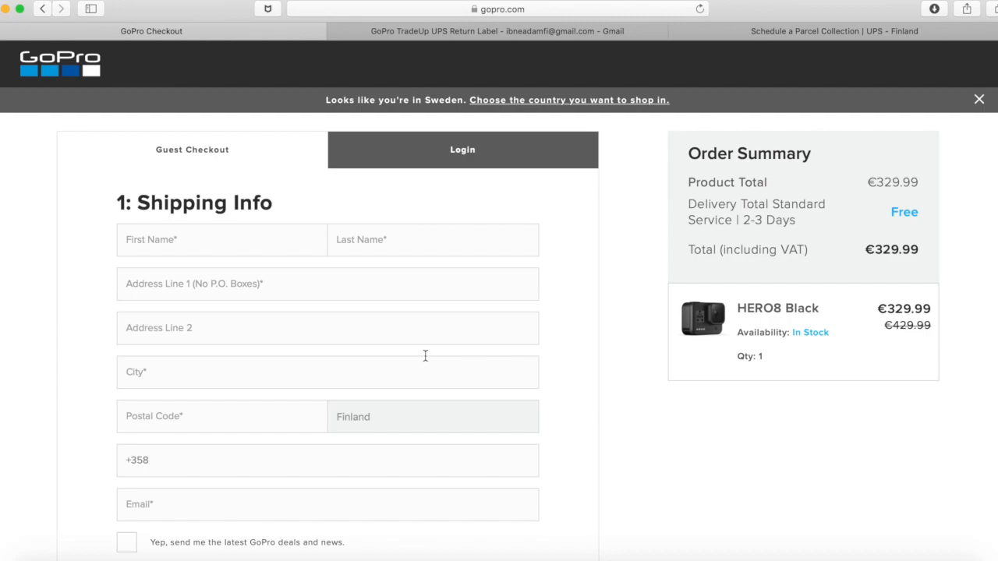
pyautogui.moveTo(646, 396)
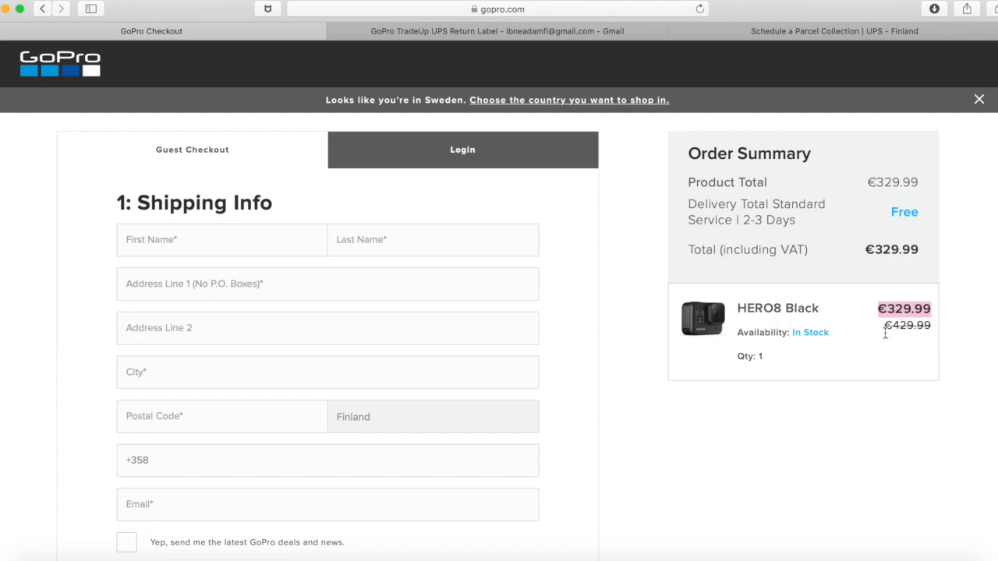
pyautogui.moveTo(852, 424)
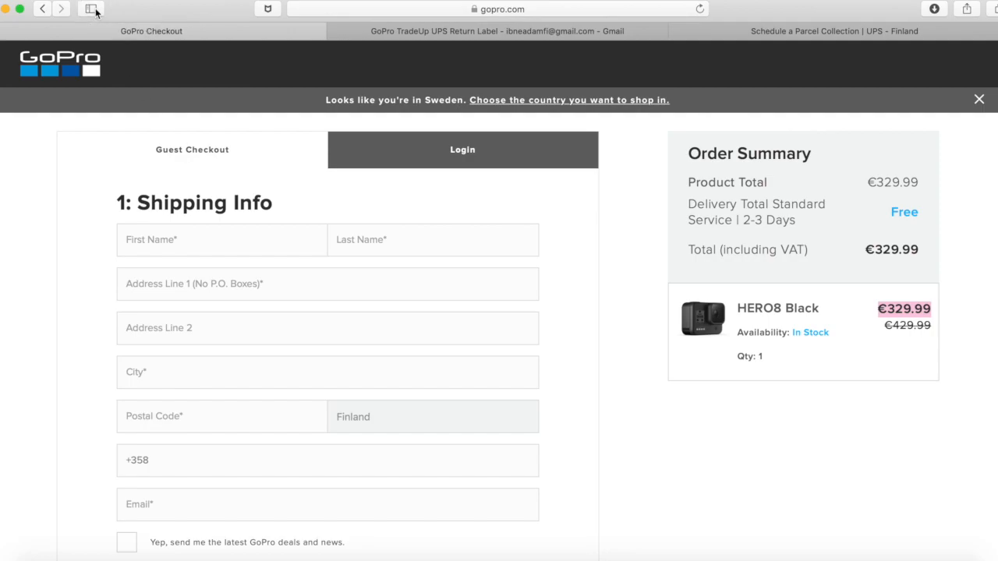
# Bring up UPS tracking details showing the return parcel On Its Way to Venray, NL.
pyautogui.click(90, 10)
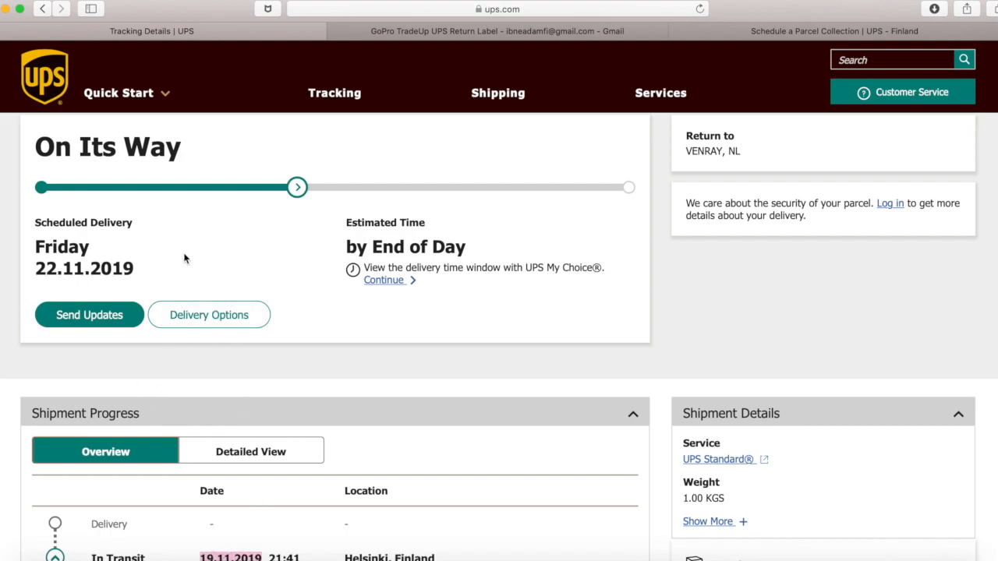
pyautogui.moveTo(61, 268)
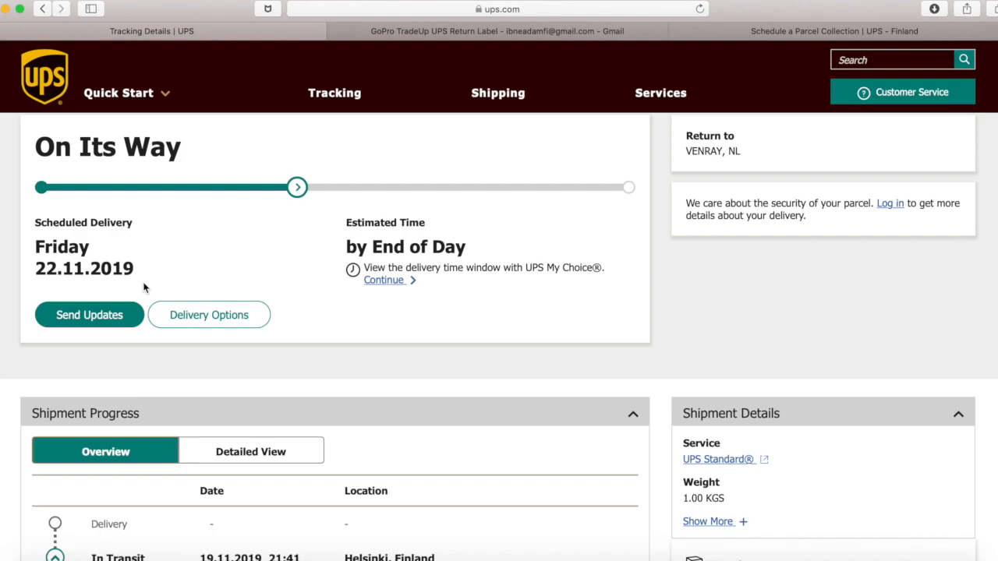
pyautogui.moveTo(273, 167)
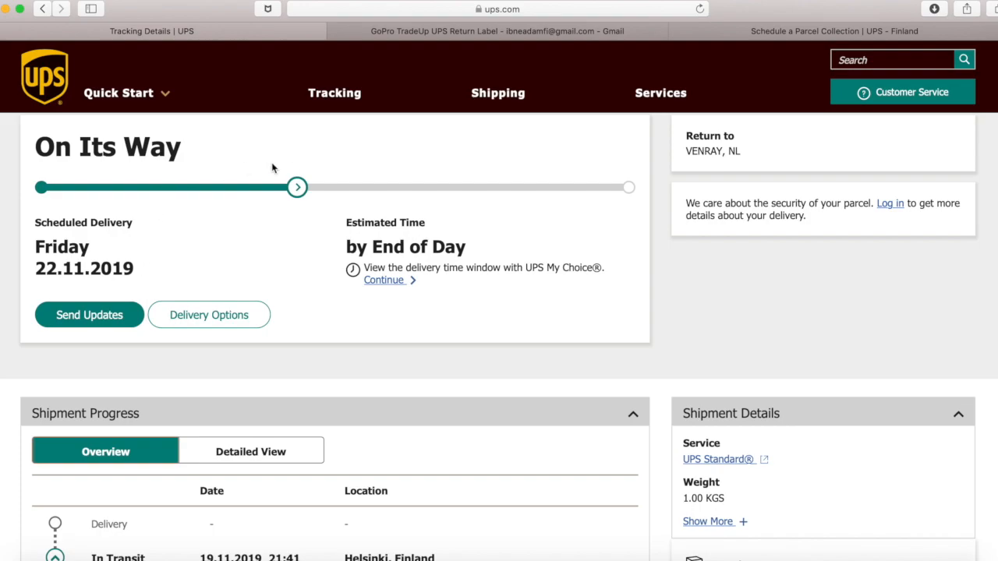